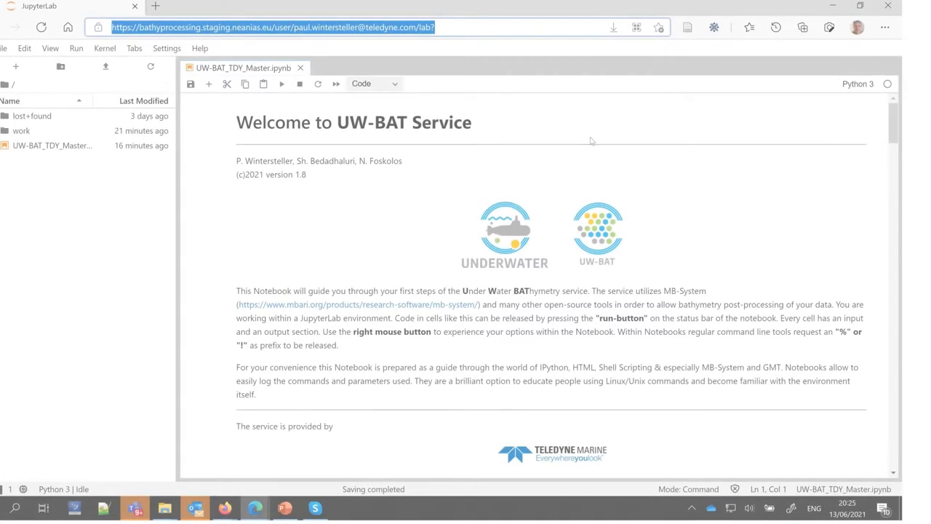
{"action": "mouse_move", "coordinate": [616, 172]}
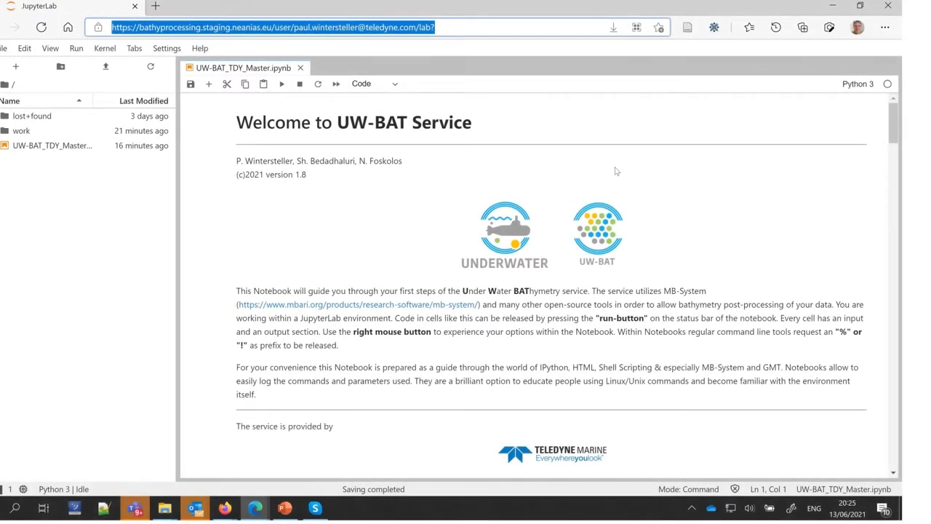
Scroll past the welcome text to the Prerequisite cell with the gmt.conf setup commands
{"action": "scroll", "scroll_direction": "down", "scroll_amount": 3}
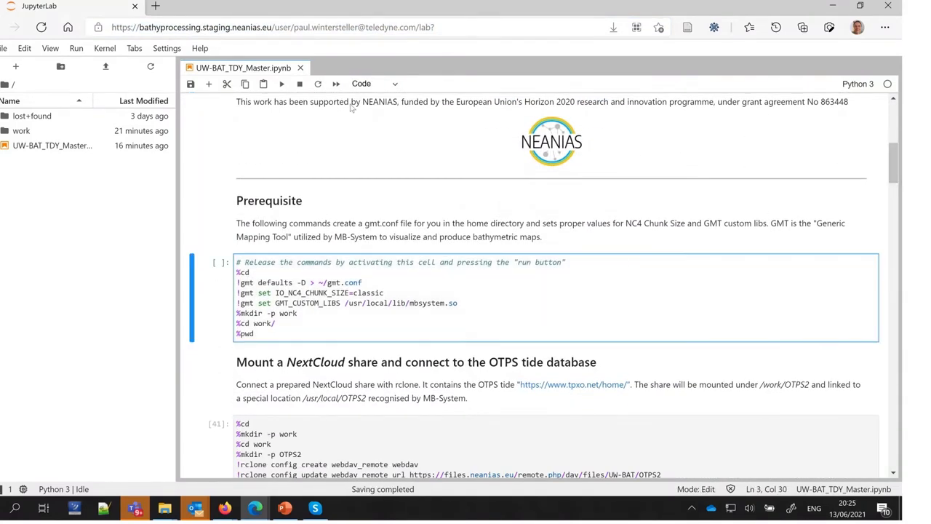
Run the Prerequisite cell creating gmt.conf, then mount the OTPS tide and Sample Data NextCloud shares
{"action": "left_click", "coordinate": [282, 83]}
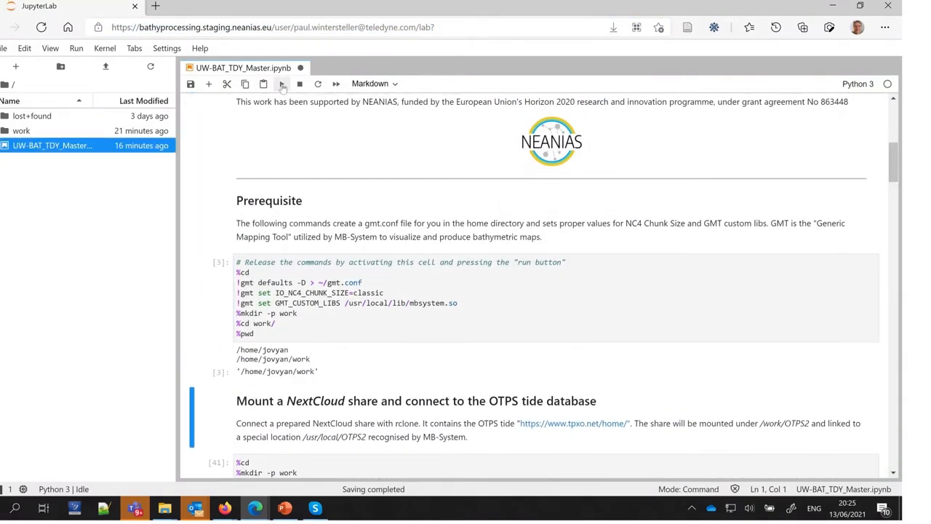
{"action": "left_click", "coordinate": [282, 83]}
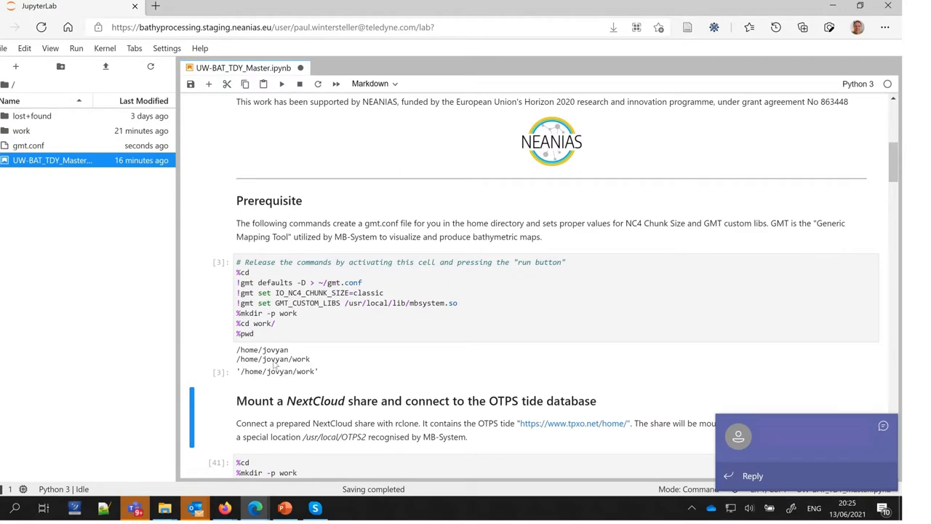
{"action": "left_click", "coordinate": [283, 83]}
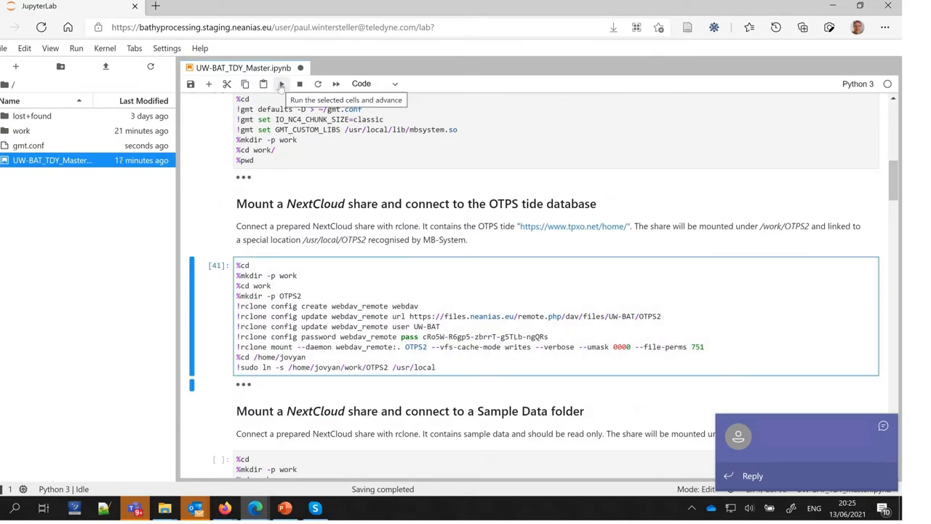
{"action": "left_click", "coordinate": [282, 83]}
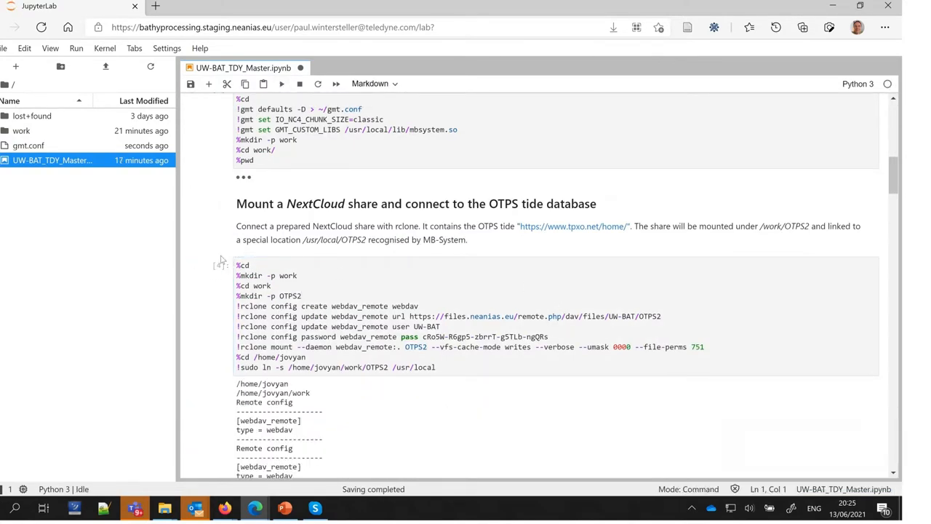
{"action": "left_click", "coordinate": [282, 83]}
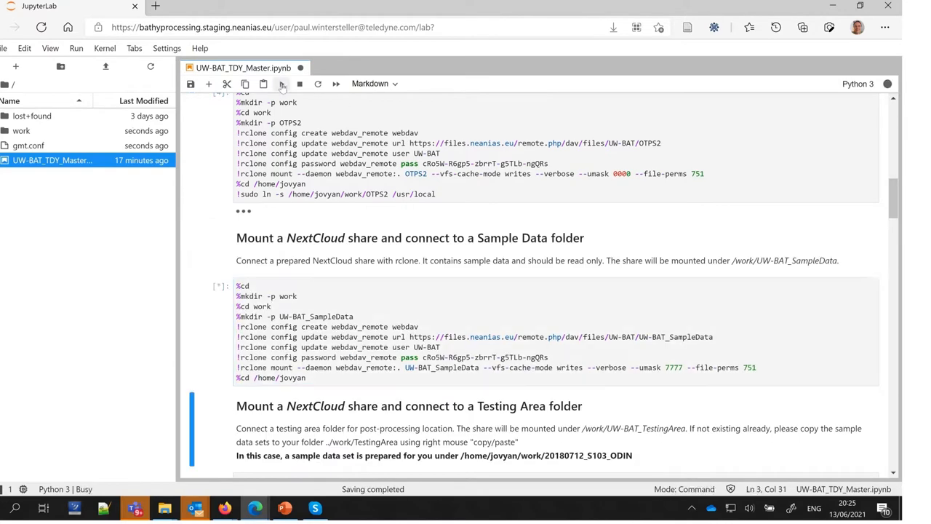
Start the Testing Area cell and browse into the mounted work/OTPS2 tide folder
{"action": "left_click", "coordinate": [282, 83]}
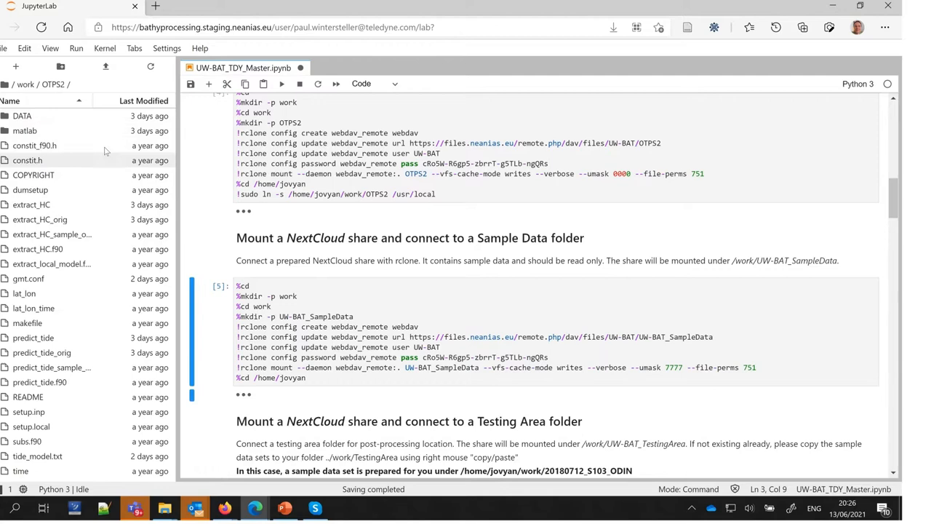
{"action": "left_click", "coordinate": [23, 84]}
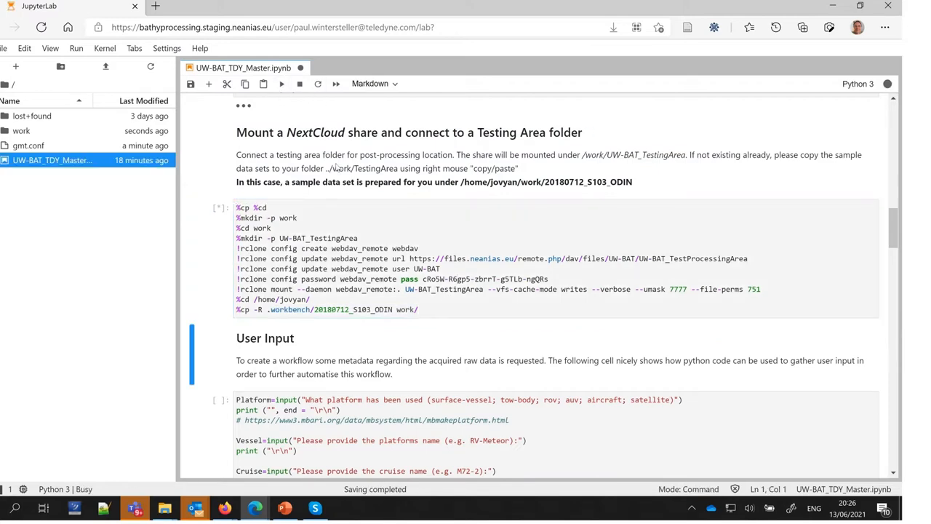
Advance through the Testing Area, User Input and MB-System processing cells to the grid creation cell
{"action": "scroll", "scroll_direction": "down", "scroll_amount": 3}
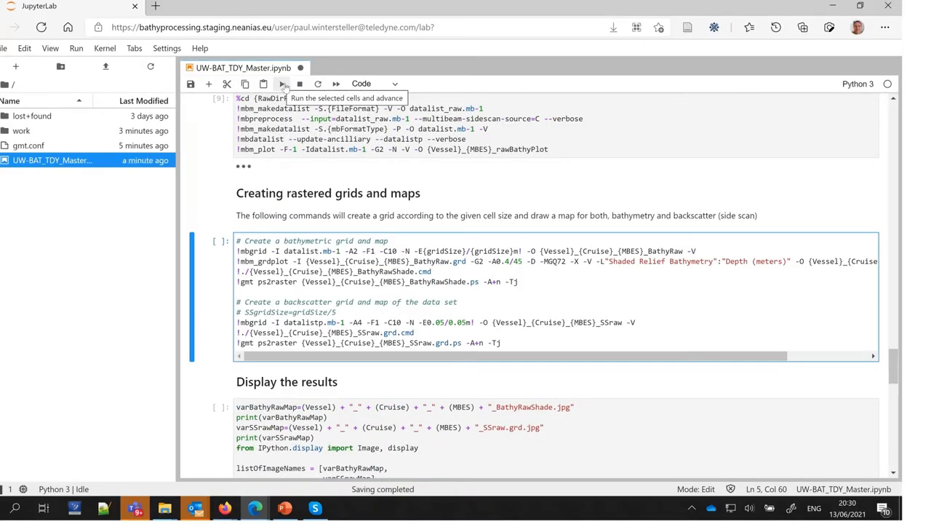
Run 'Creating rastered grids and maps' and review the shaded-relief bathymetry and sidescan output images
{"action": "left_click", "coordinate": [283, 83]}
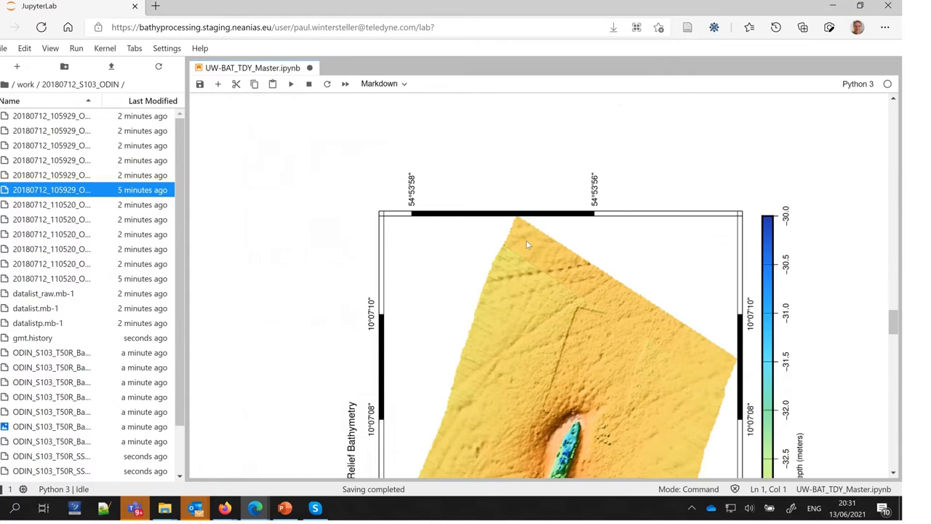
{"action": "scroll", "scroll_direction": "down", "scroll_amount": 3}
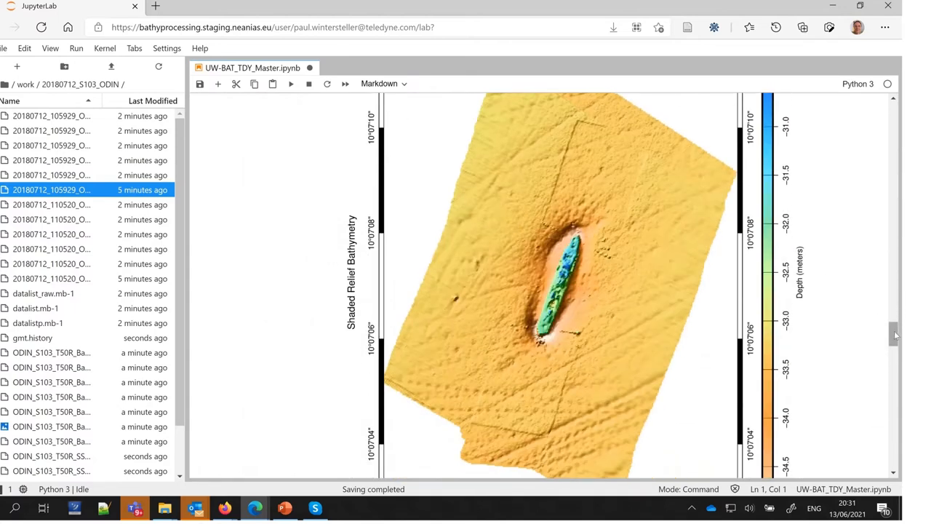
{"action": "scroll", "scroll_direction": "down", "scroll_amount": 3}
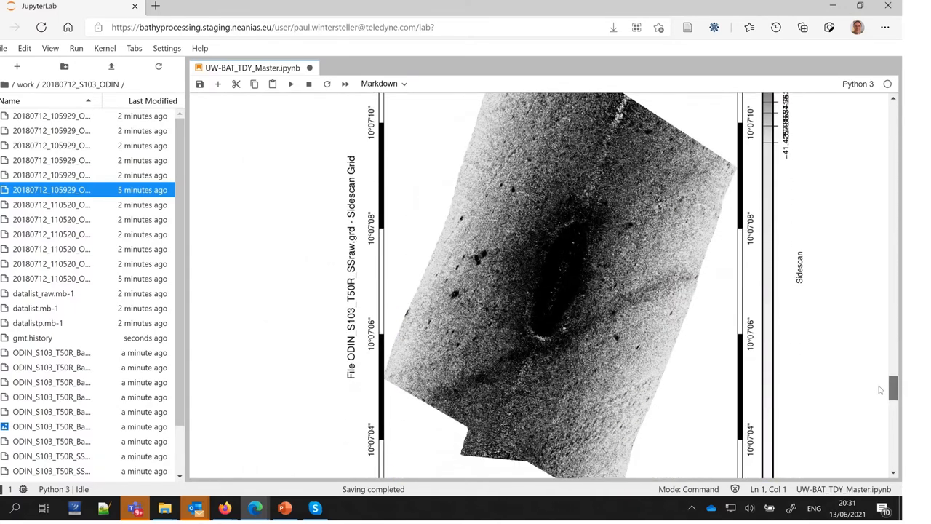
{"action": "scroll", "scroll_direction": "up", "scroll_amount": 3}
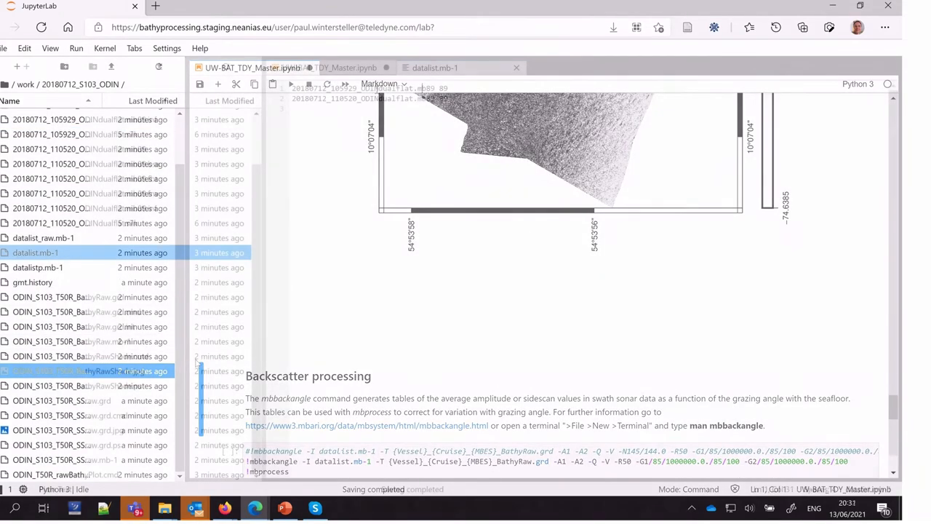
Run the mbareaclean, BathyAreaClean grid and display cells for the cleaned bathymetry and sidescan data
{"action": "left_click", "coordinate": [367, 83]}
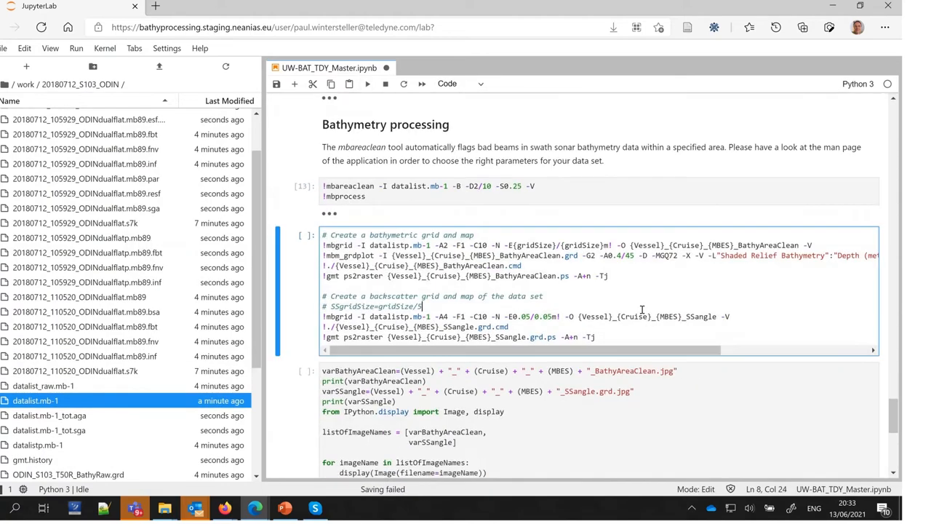
{"action": "left_click", "coordinate": [366, 83]}
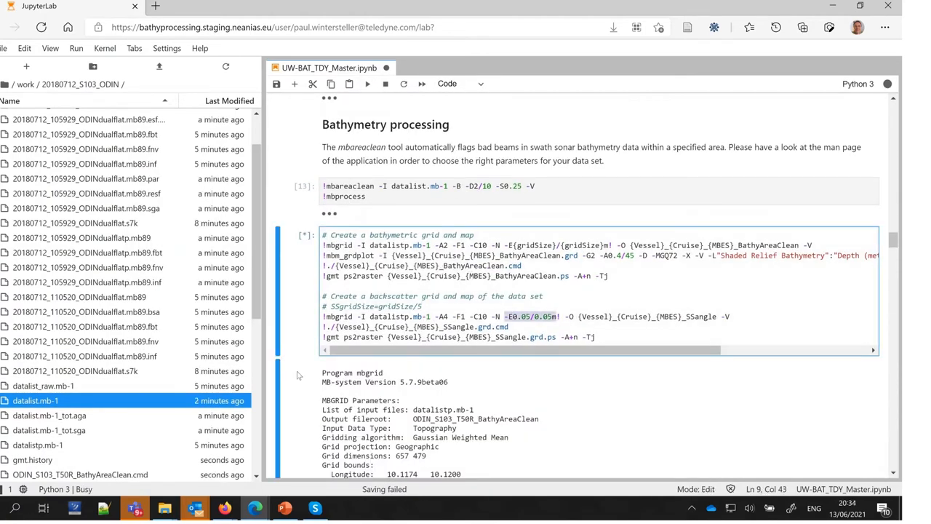
{"action": "left_click", "coordinate": [367, 83]}
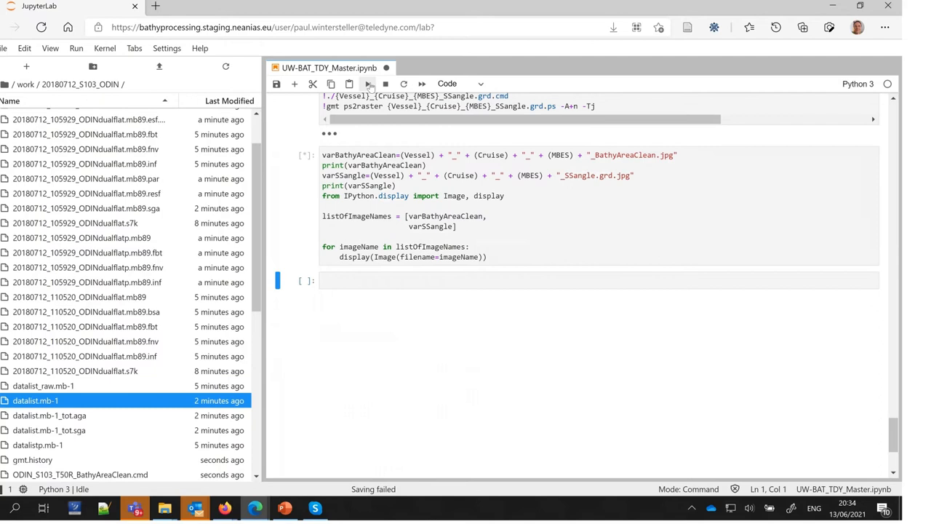
{"action": "left_click", "coordinate": [367, 82]}
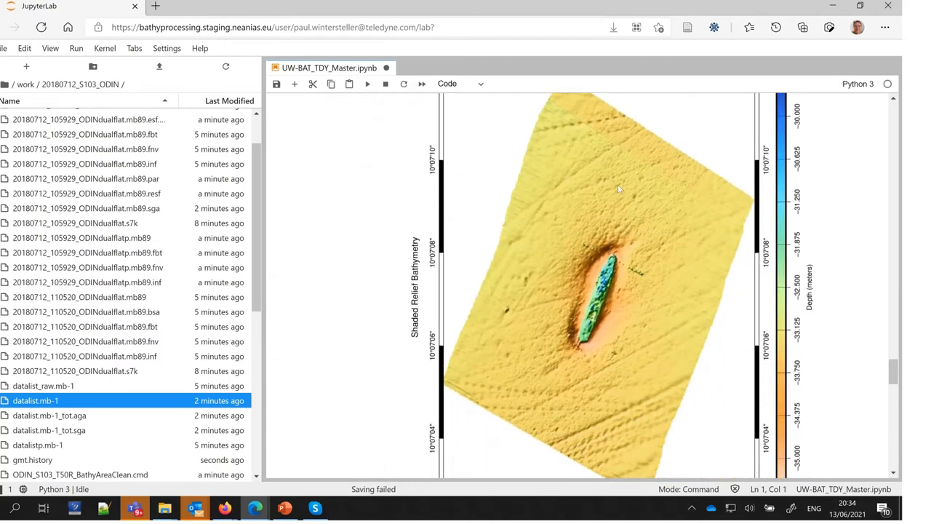
Review the area-cleaned shaded-relief bathymetry and SSangle sidescan grid images of the wreck
{"action": "scroll", "scroll_direction": "down", "scroll_amount": 3}
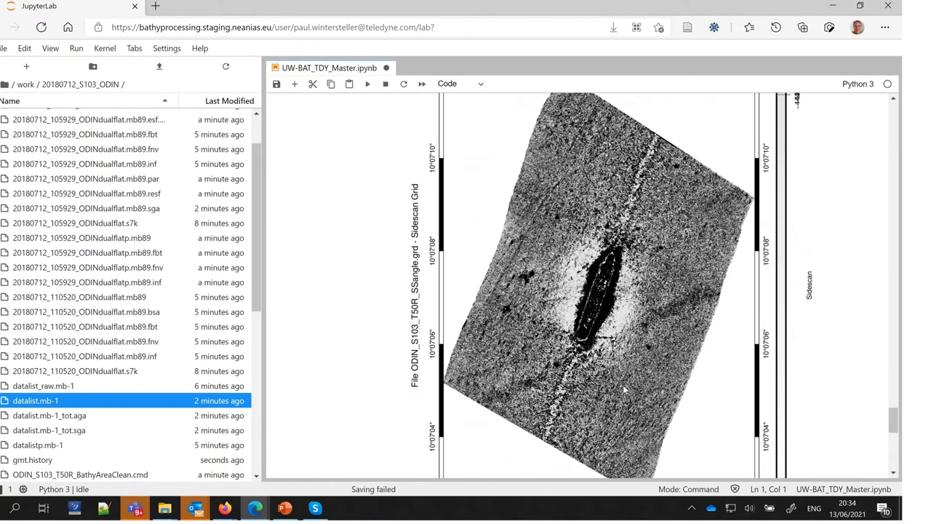
{"action": "scroll", "scroll_direction": "down", "scroll_amount": 3}
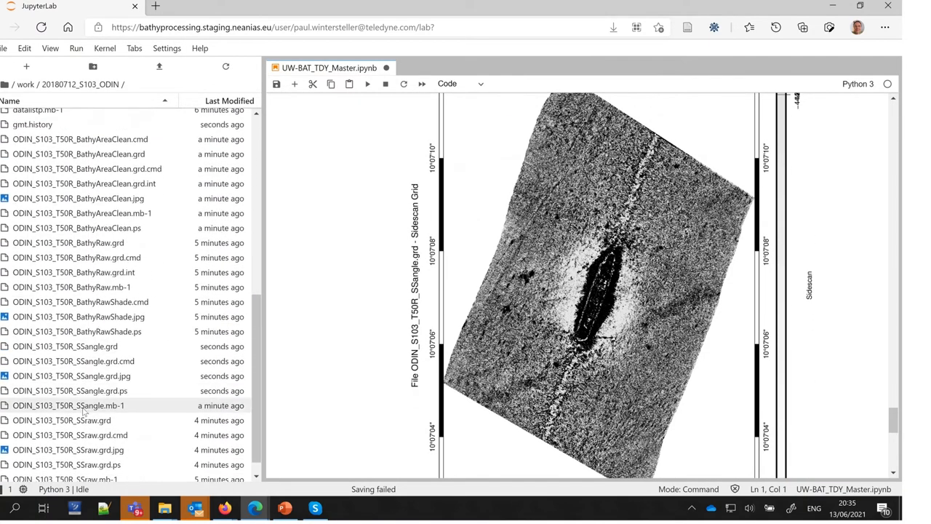
Open ODIN_S103_T50R_SSraw.grd.jpg from the file browser in its own tab
{"action": "double_click", "coordinate": [67, 431]}
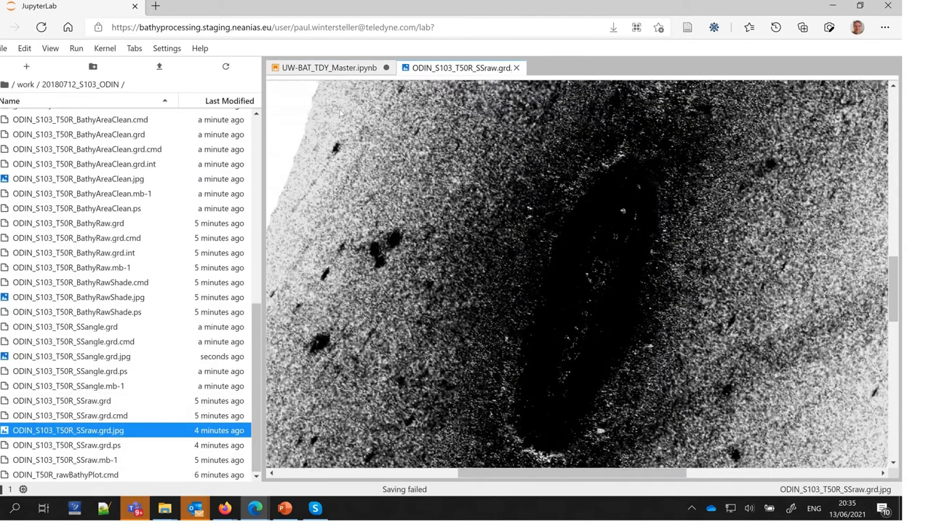
{"action": "mouse_move", "coordinate": [328, 67]}
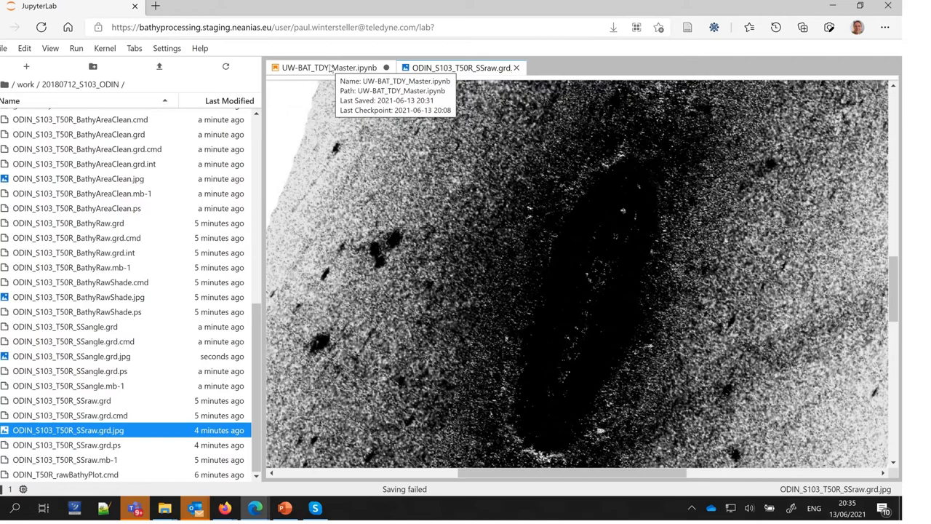